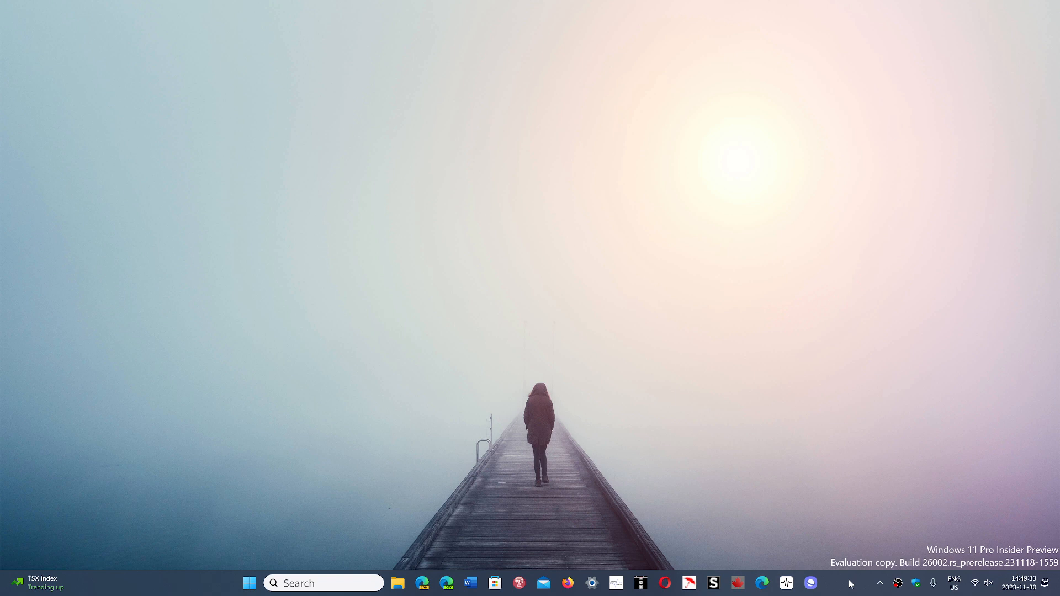
pyautogui.moveTo(1007, 474)
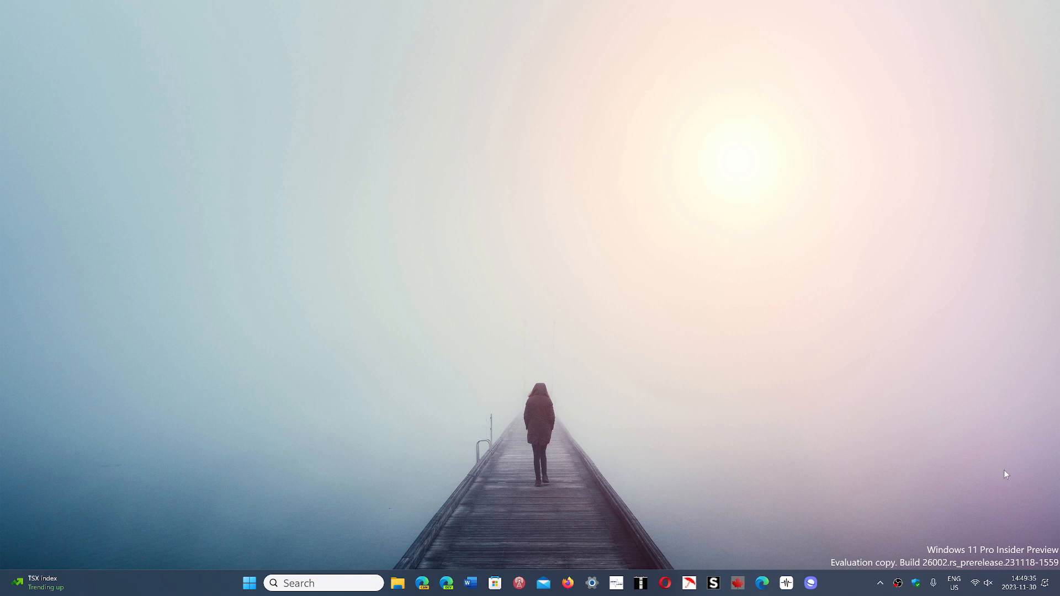
pyautogui.moveTo(961, 470)
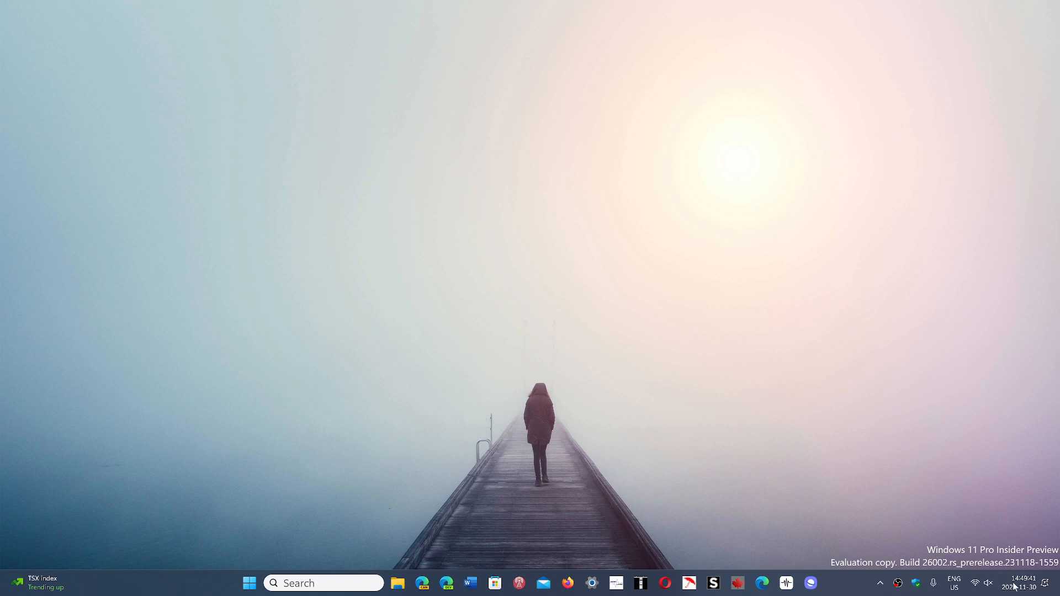
# - Verify in Quick Settings that Bluetooth is off, then launch Settings from Start
pyautogui.click(1009, 583)
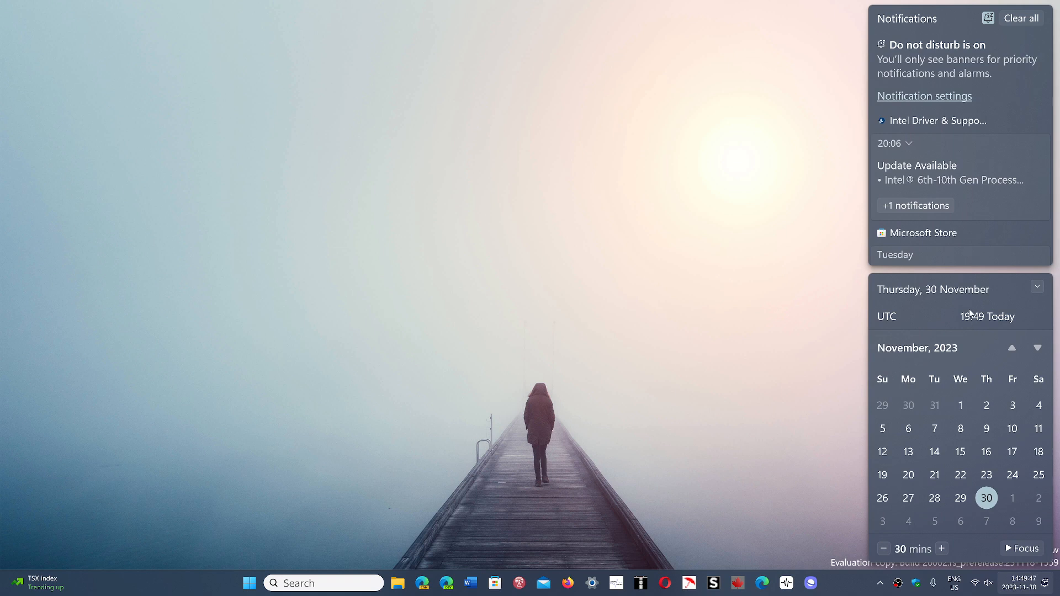
pyautogui.click(955, 583)
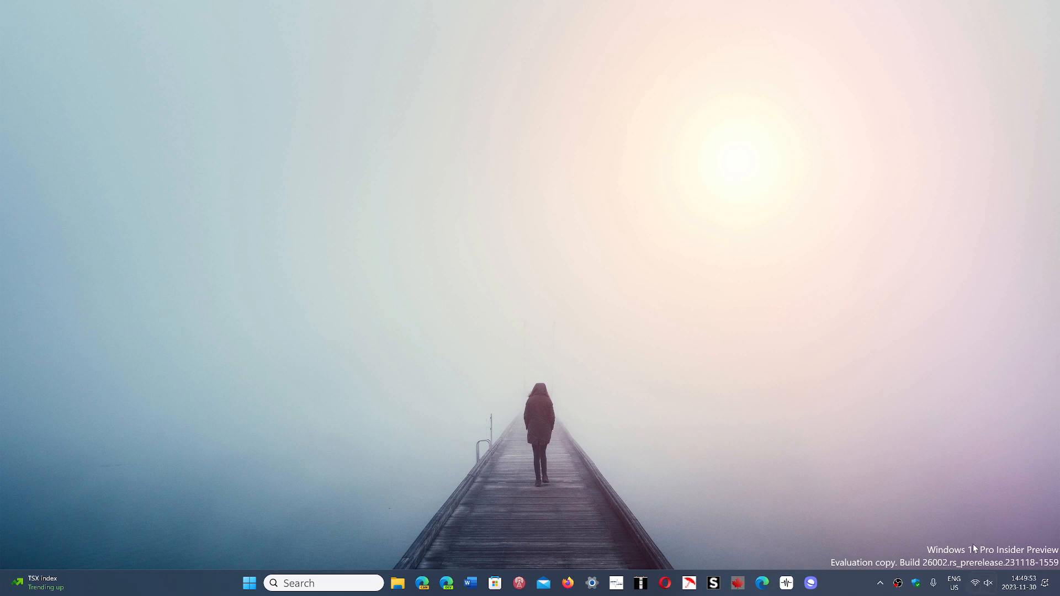
pyautogui.click(973, 583)
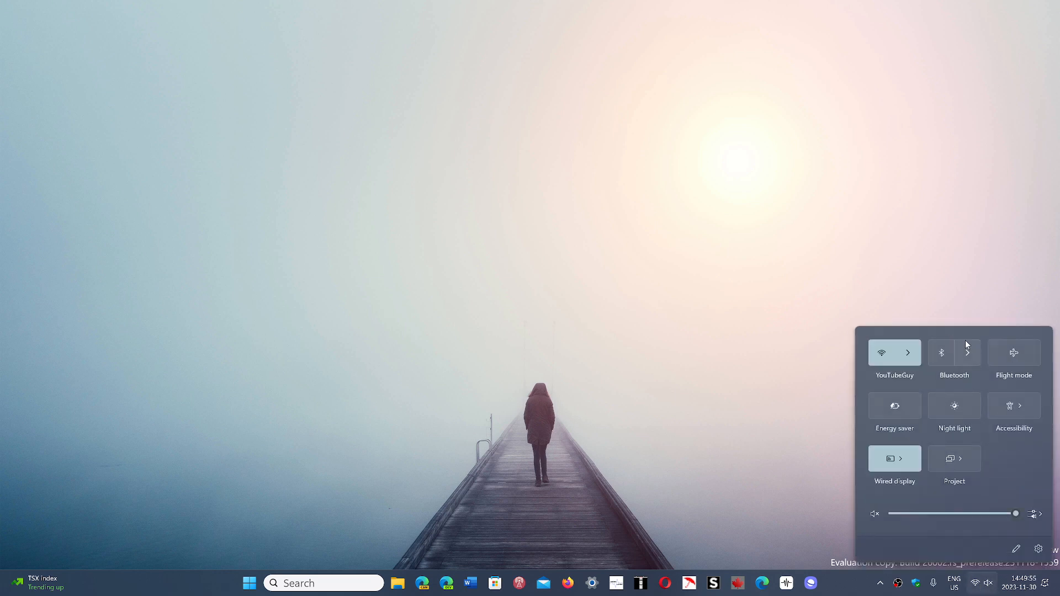
pyautogui.moveTo(941, 352)
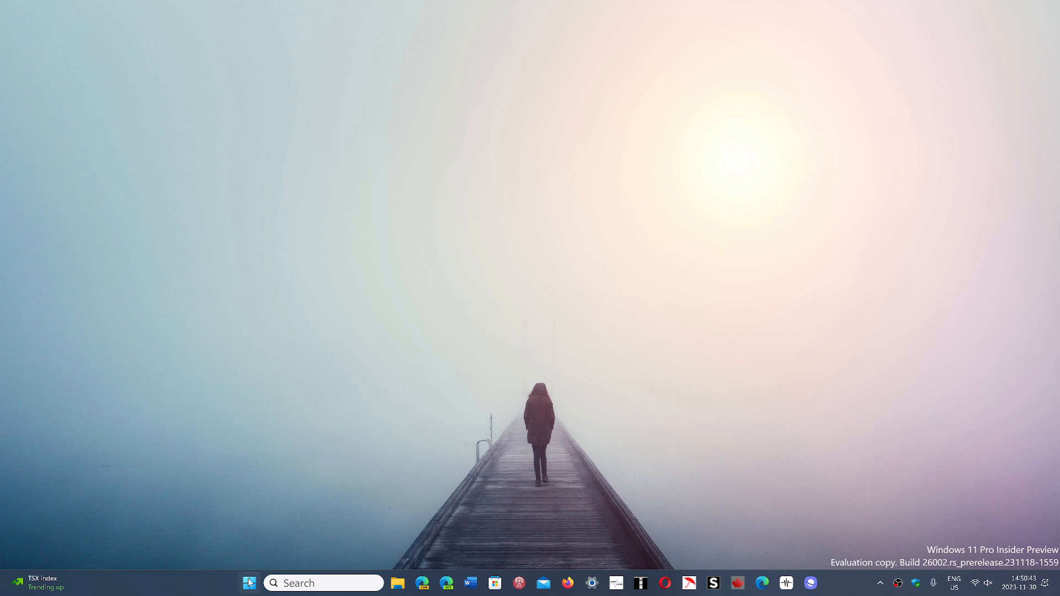
pyautogui.click(249, 583)
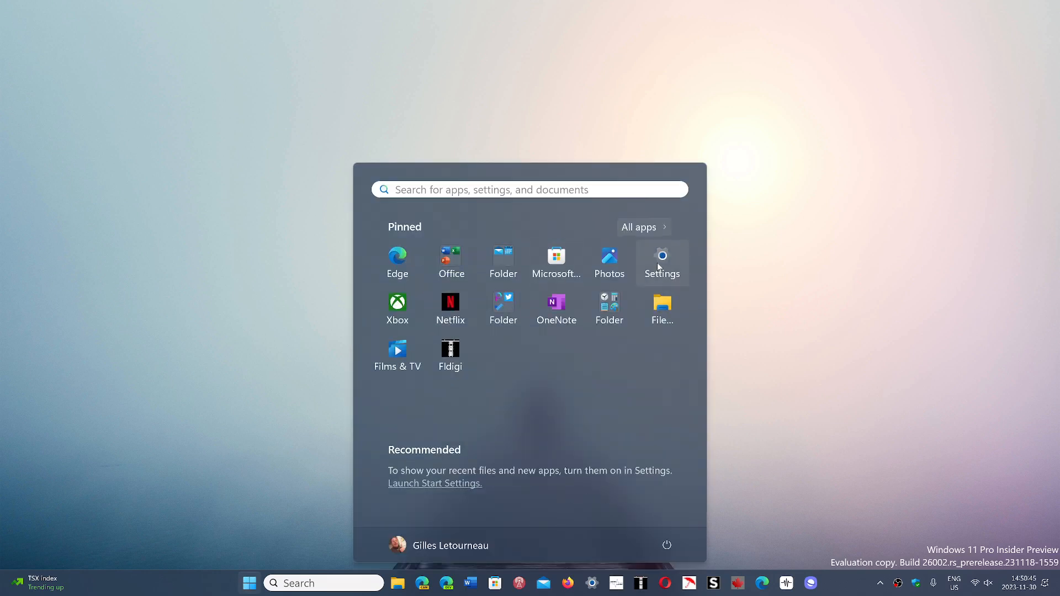
pyautogui.click(661, 263)
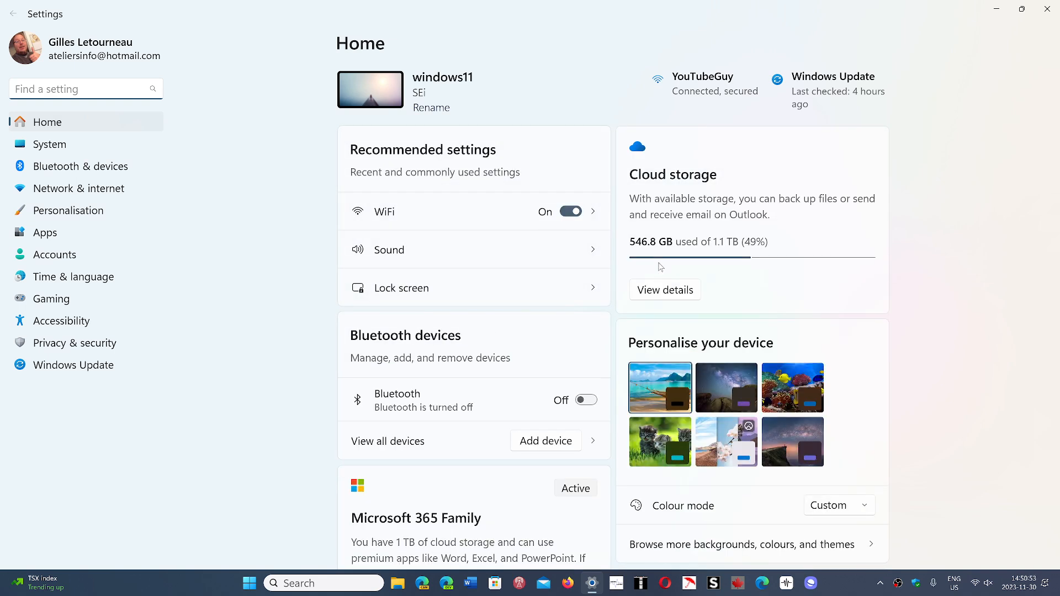
pyautogui.moveTo(255, 406)
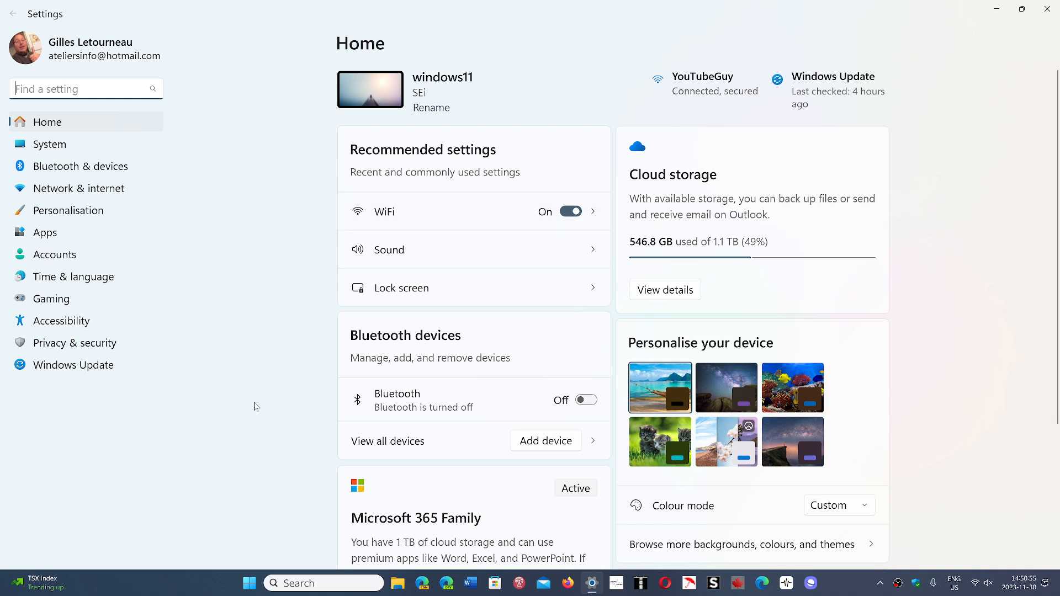
pyautogui.moveTo(127, 427)
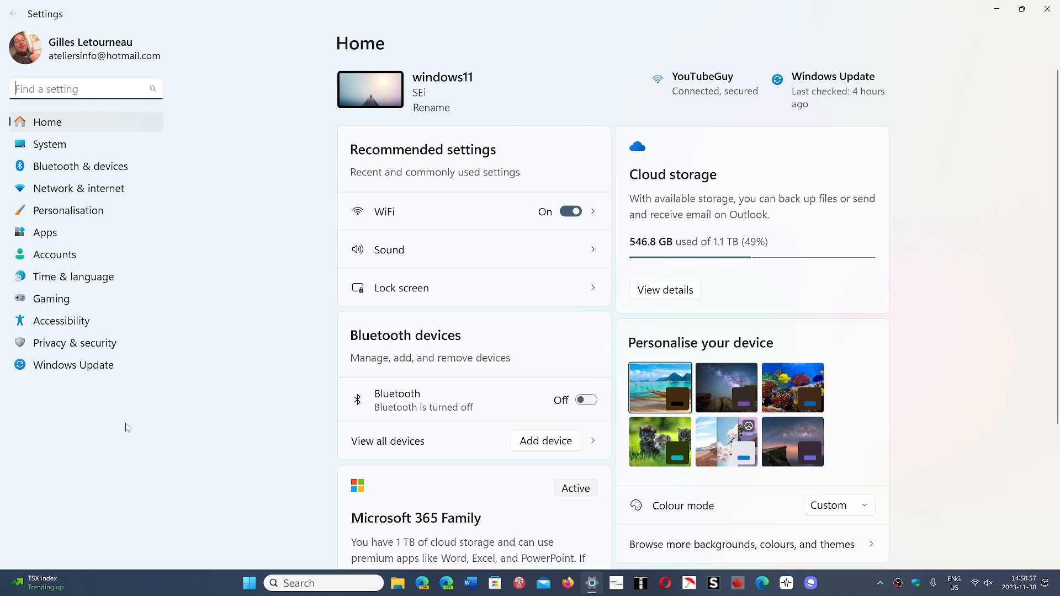
# - Open the Windows Update page from the Settings sidebar to see it is up to date
pyautogui.click(73, 365)
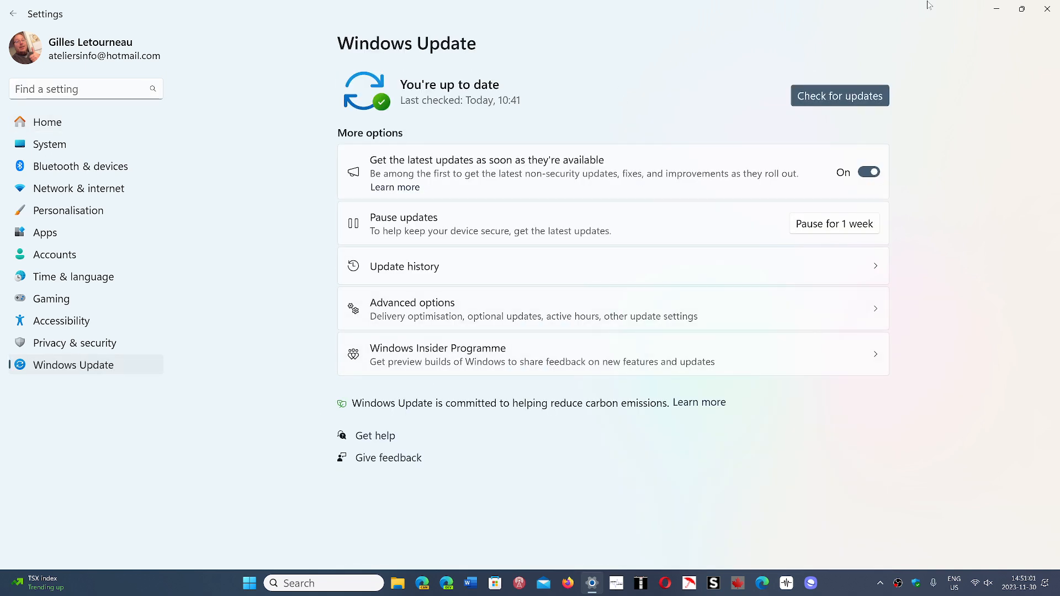
pyautogui.moveTo(1011, 115)
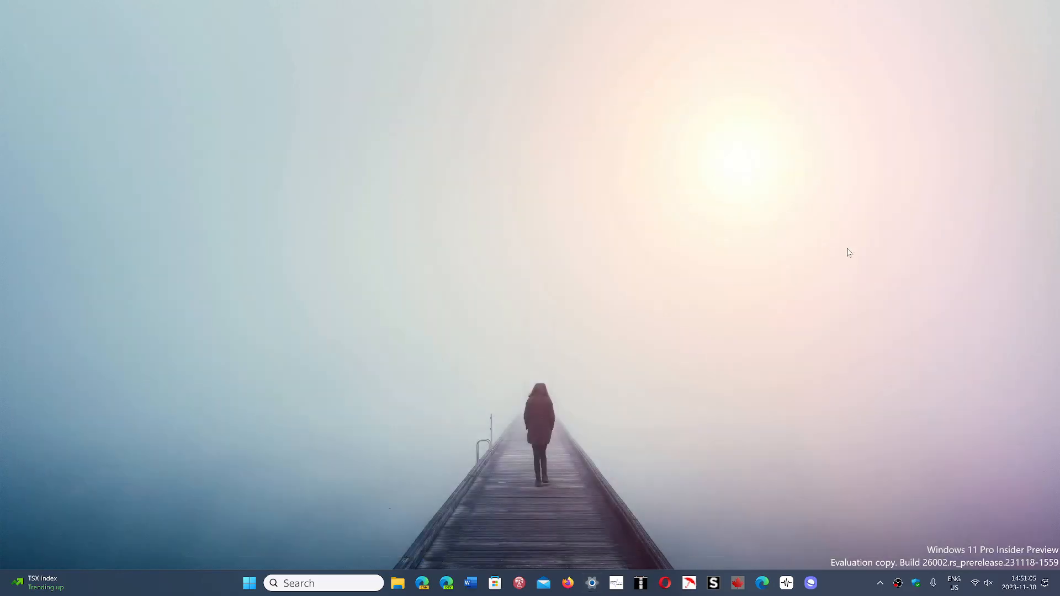
pyautogui.moveTo(850, 397)
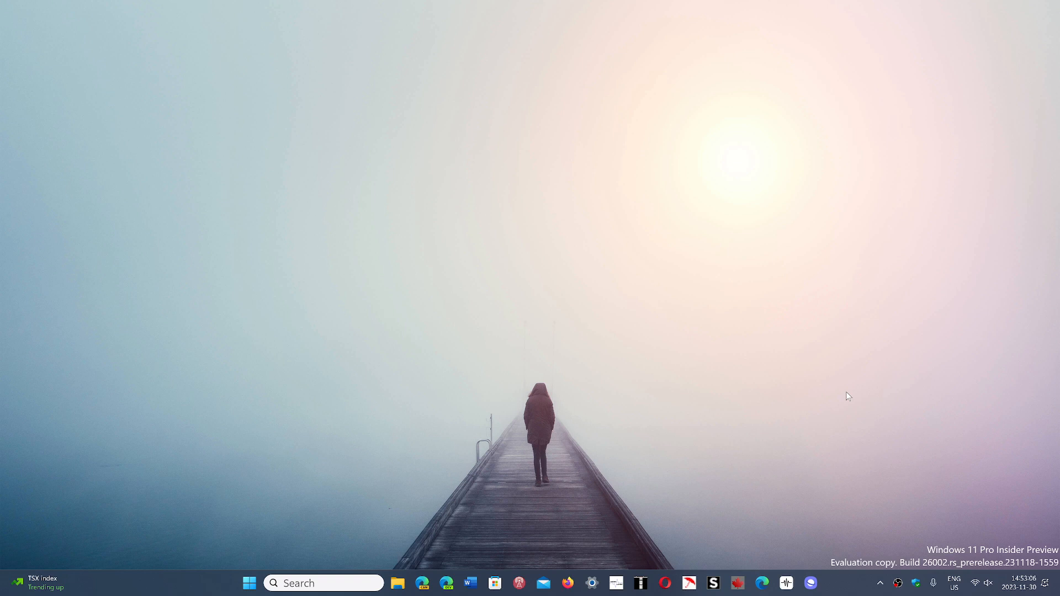
pyautogui.moveTo(841, 587)
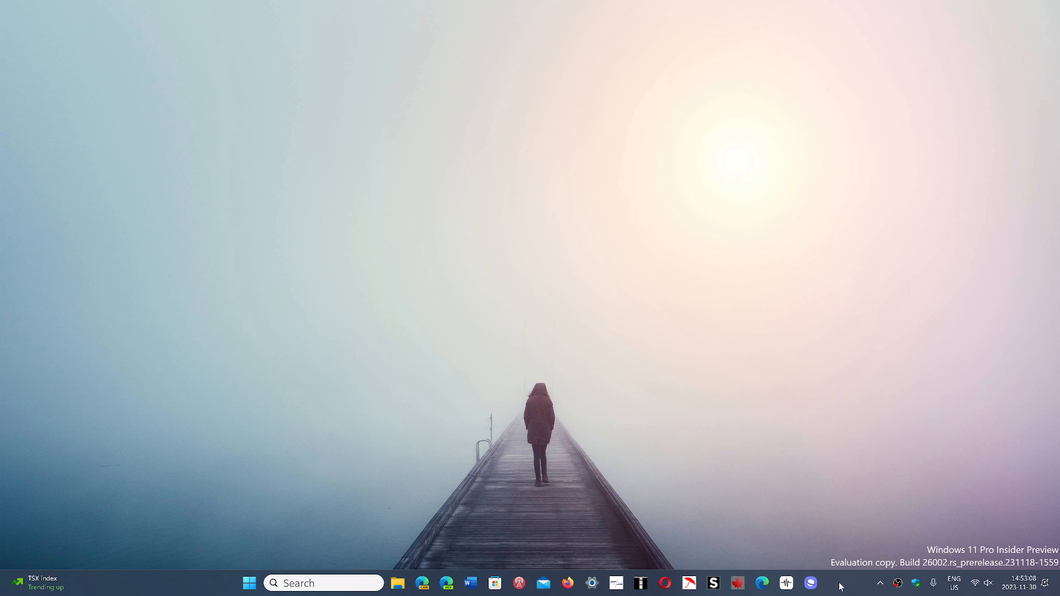